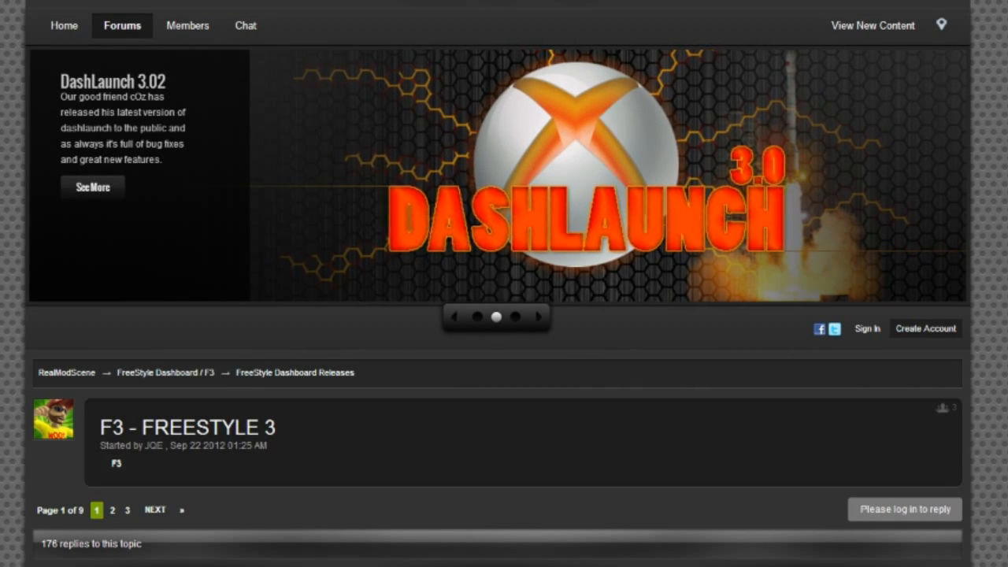
# Scroll the first post down past the video to the F3Installer.7z and F3Installer.iso attachments.
pyautogui.click(513, 318)
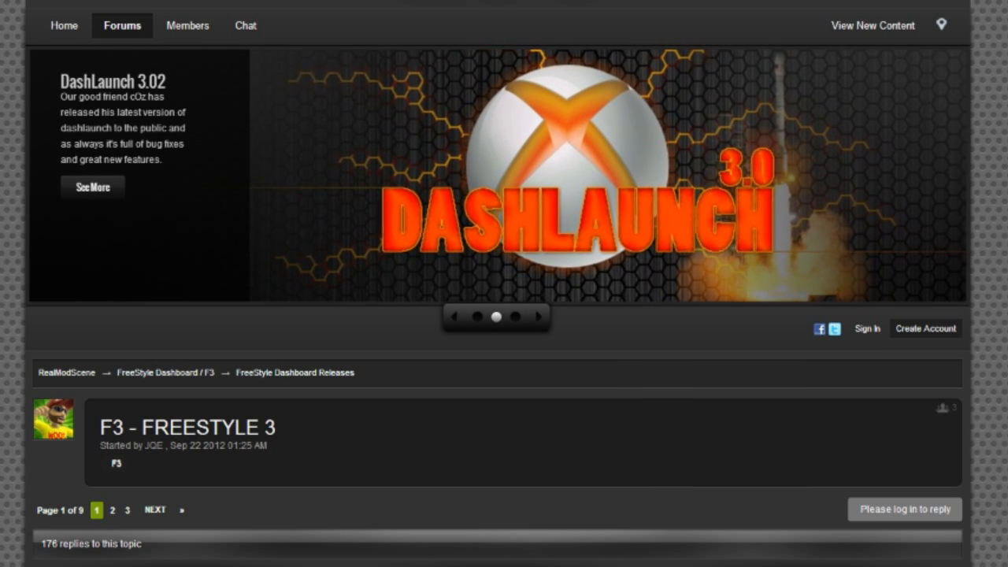
pyautogui.click(513, 318)
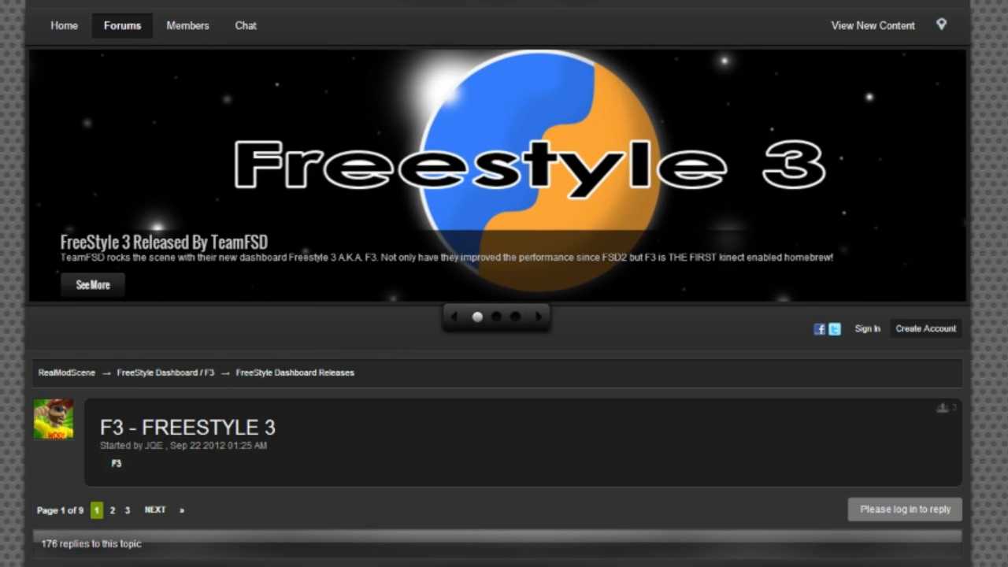
pyautogui.scroll(-3)
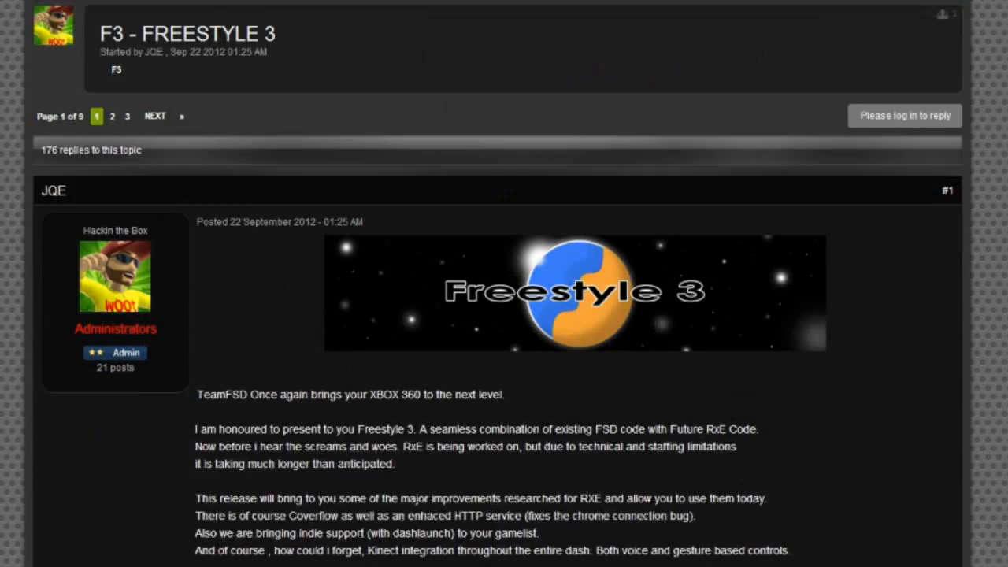
pyautogui.scroll(-3)
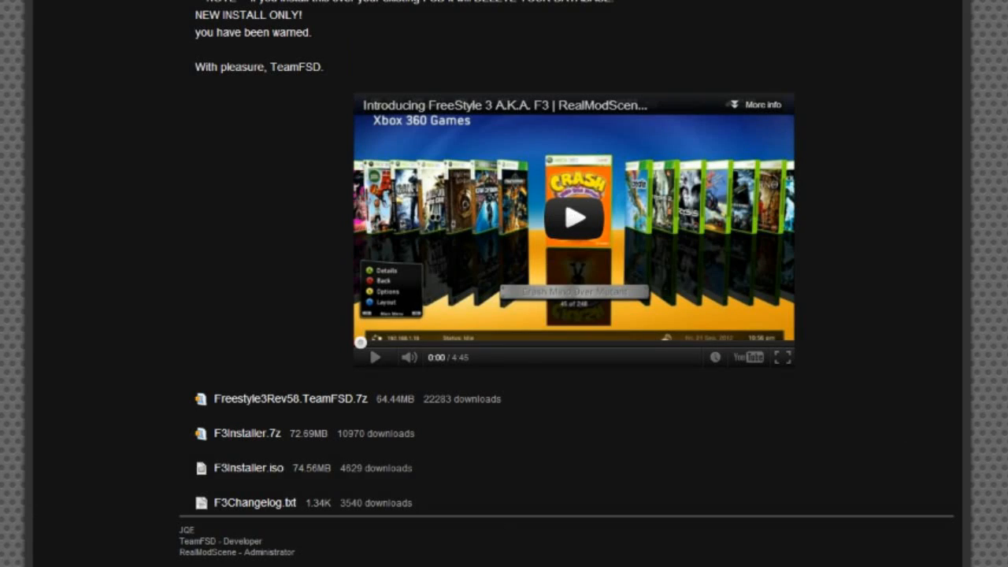
pyautogui.moveTo(265, 441)
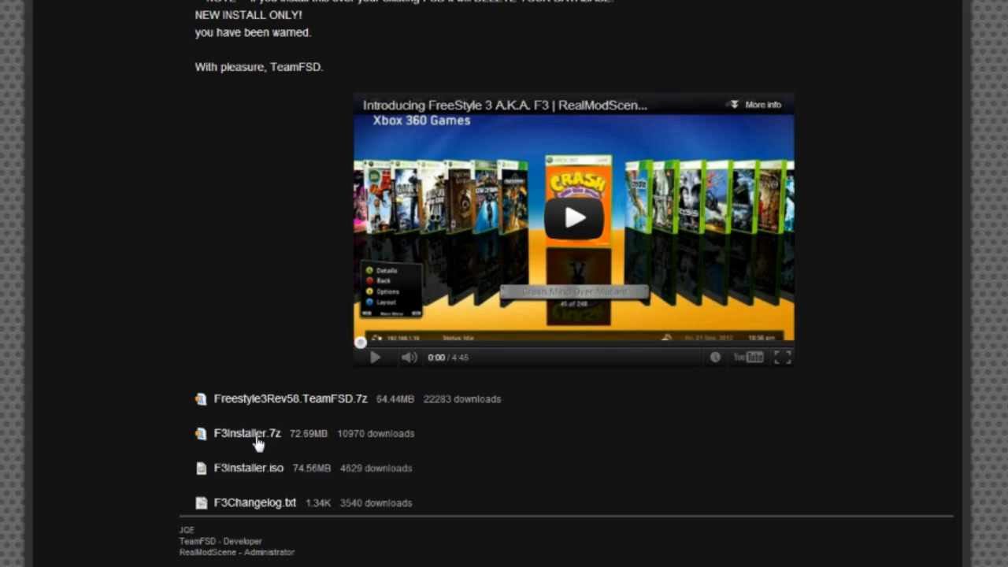
pyautogui.moveTo(262, 482)
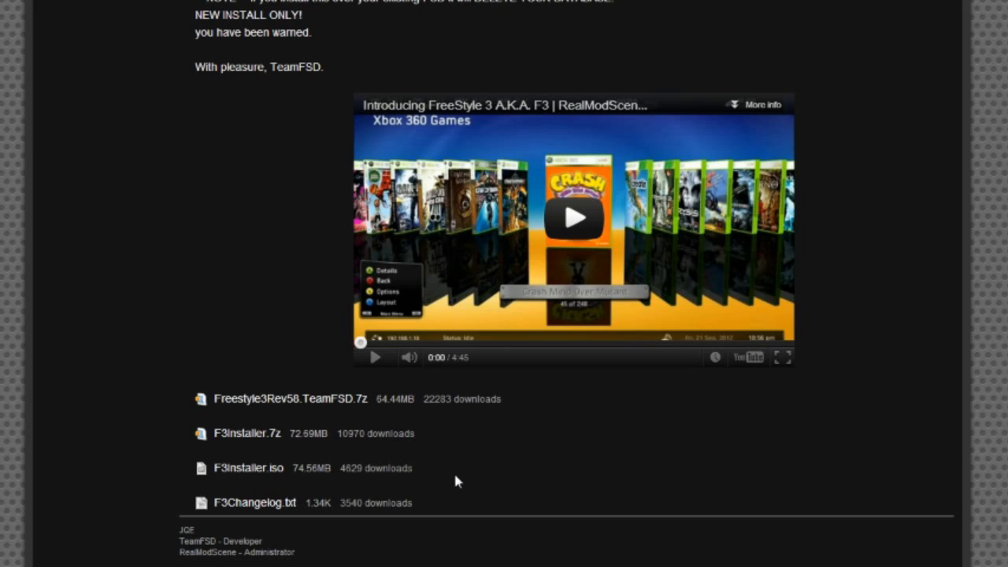
pyautogui.moveTo(350, 456)
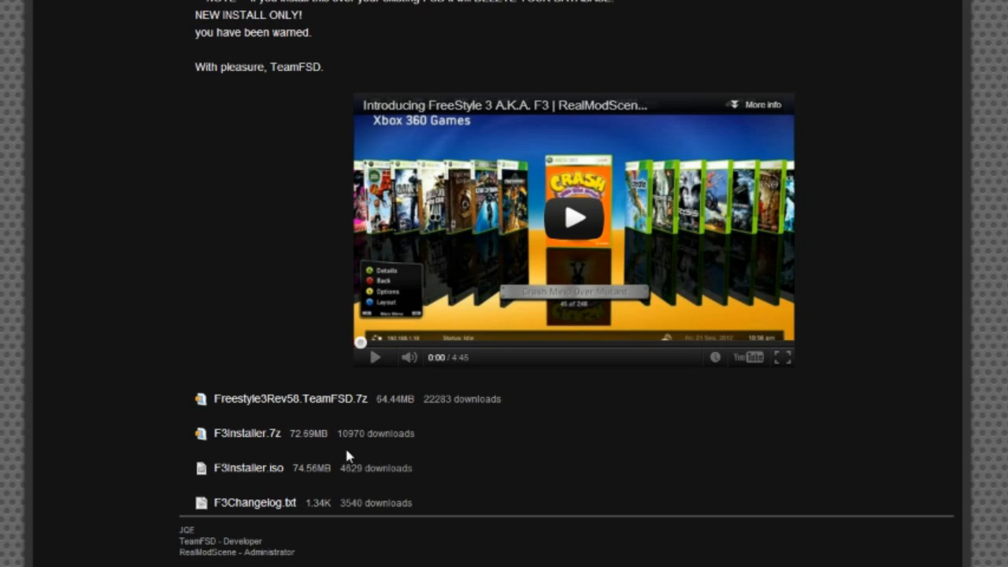
pyautogui.moveTo(442, 466)
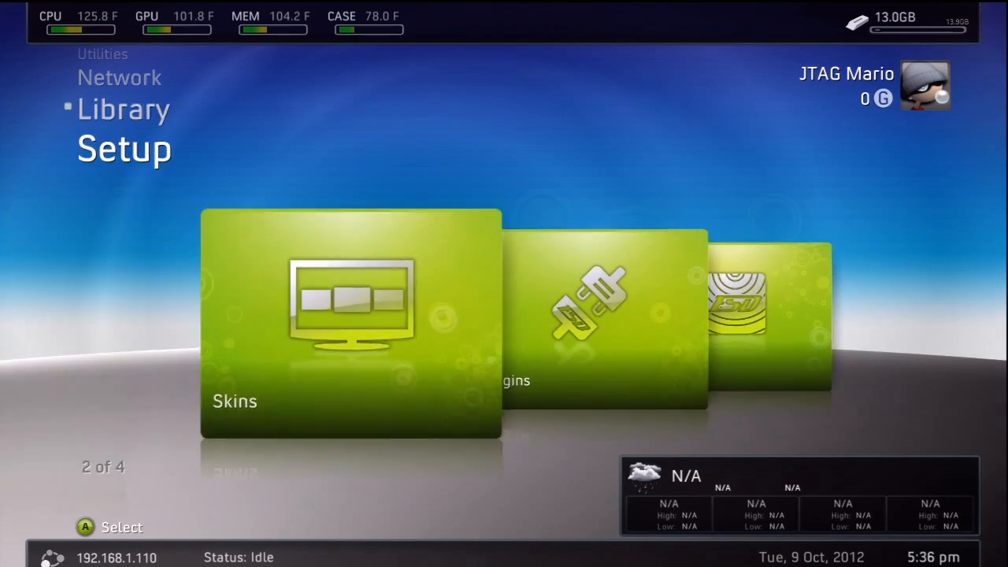
# Move from Setup to Utilities in FSD2 and launch the Freestyle 3 Installer.
pyautogui.hscroll(3)
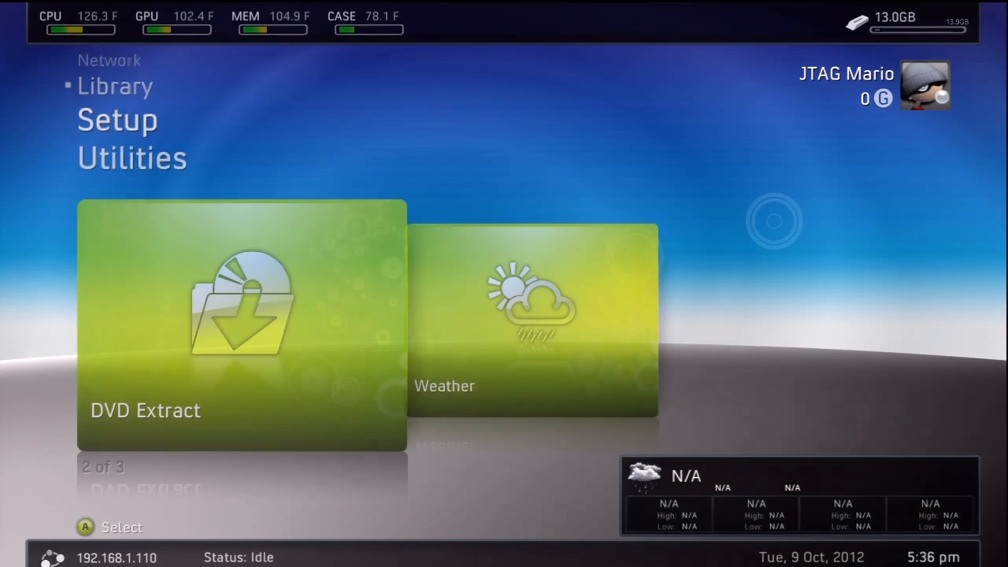
pyautogui.scroll(-3)
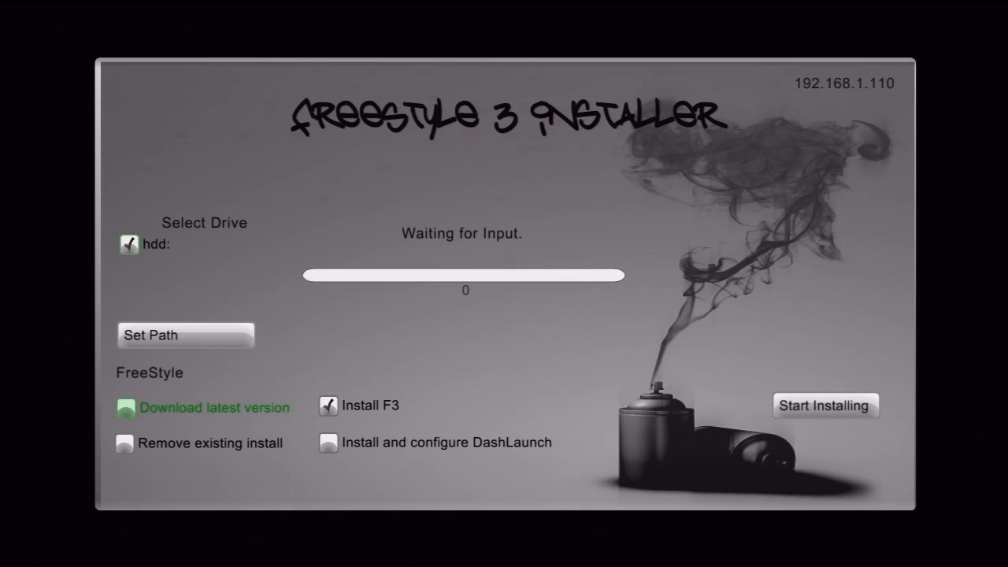
# Enable Download latest version, Remove existing install and Install DashLaunch, then start the F3 install to hdd:.
pyautogui.click(126, 406)
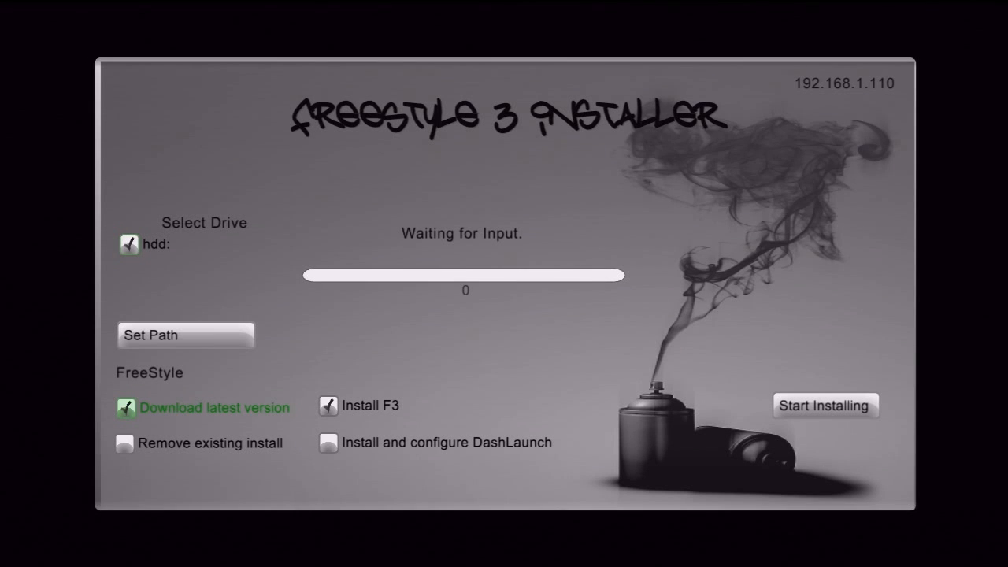
pyautogui.click(328, 441)
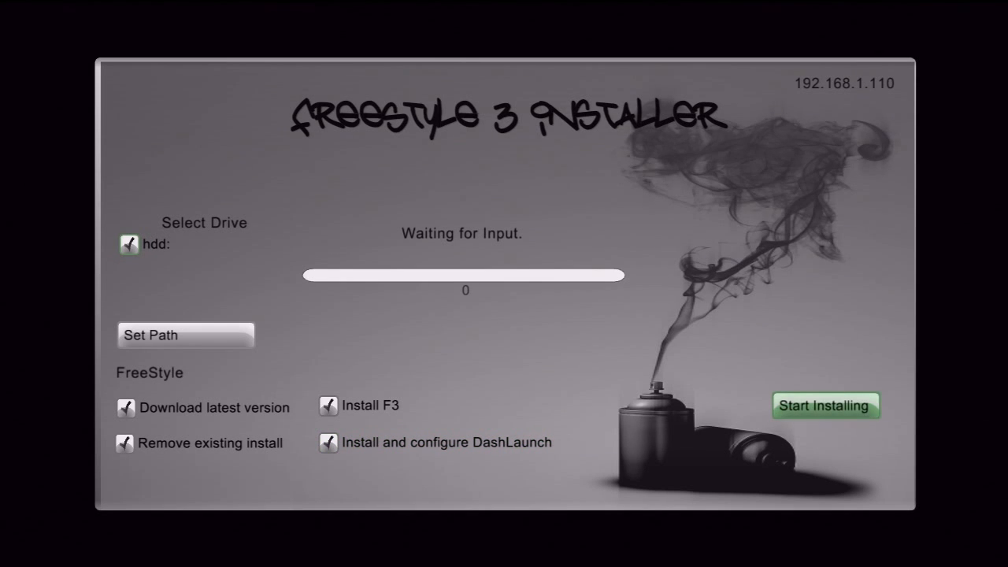
pyautogui.click(825, 406)
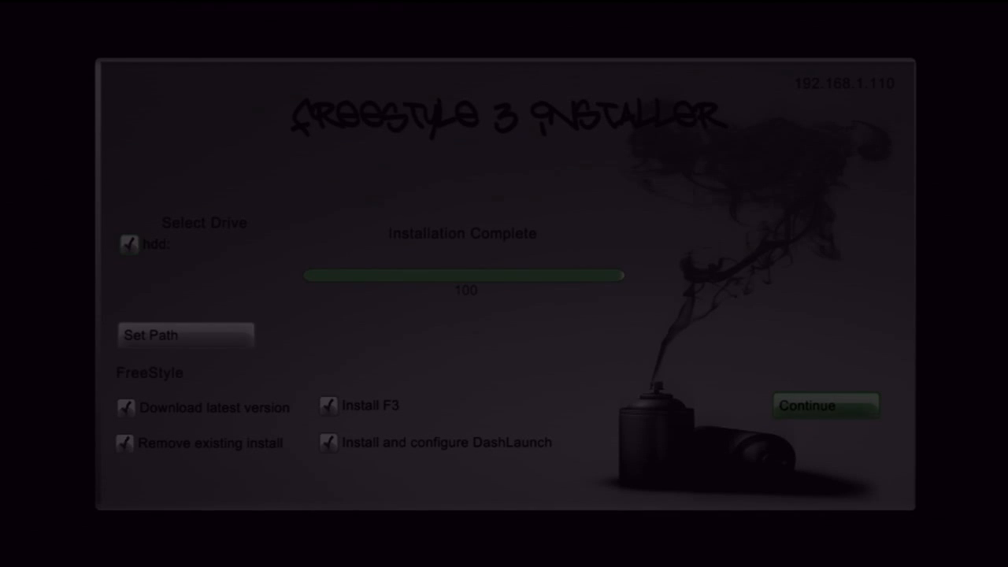
# Continue from the completed installation into the DashLaunch V3.02 options screen.
pyautogui.click(826, 407)
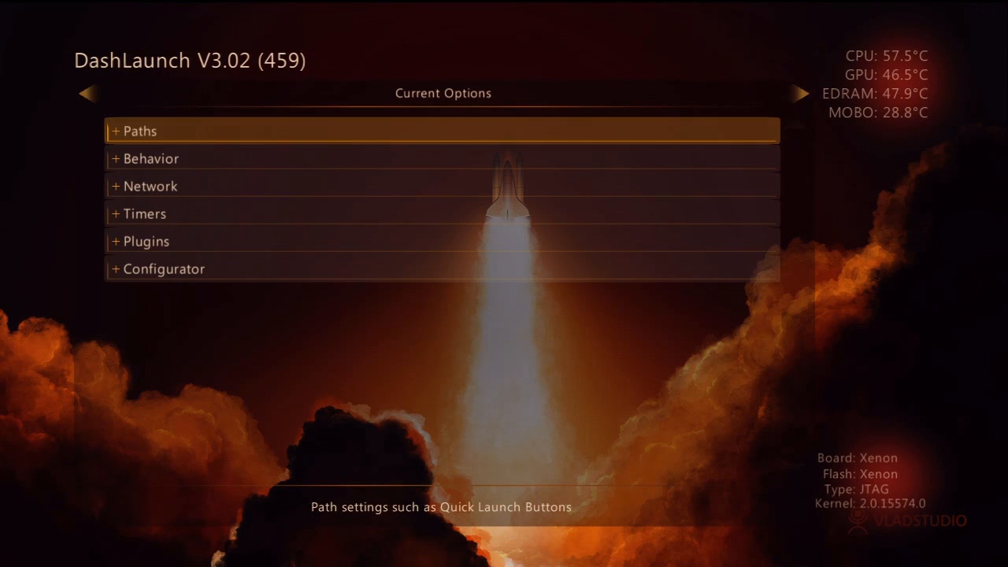